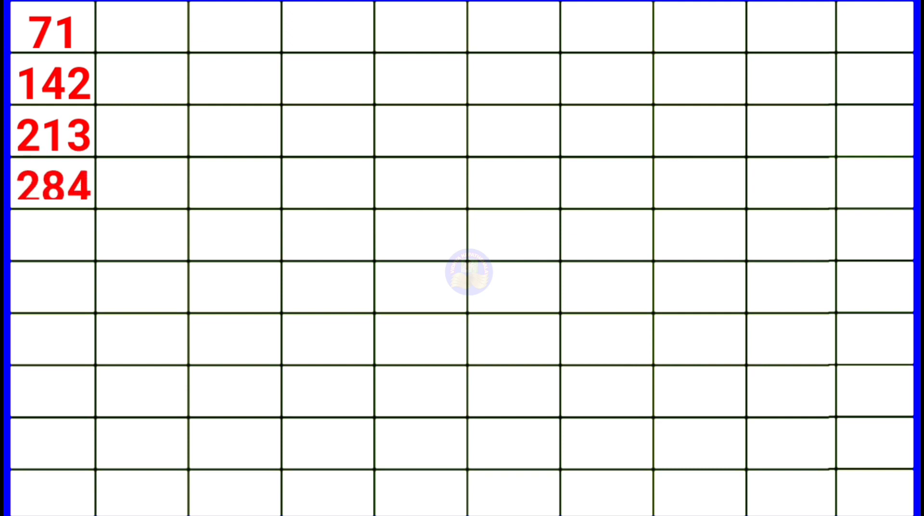
text(72)
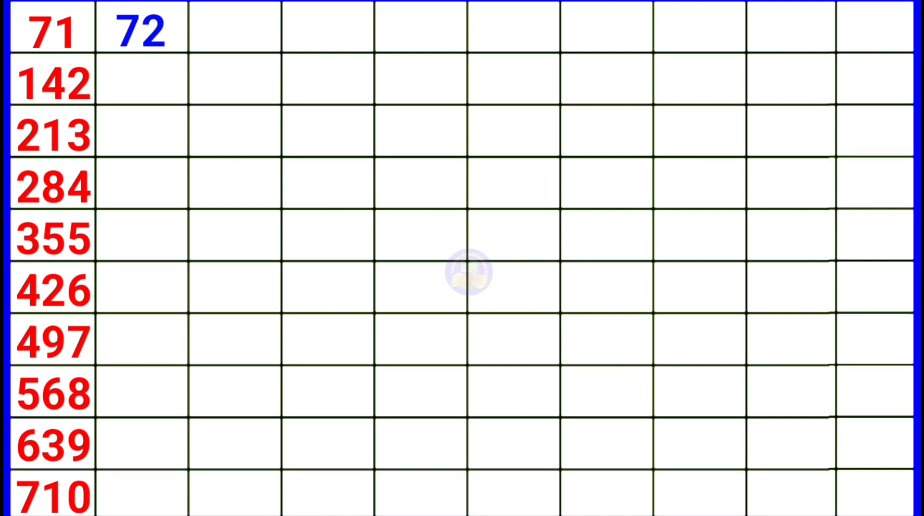
text(144)
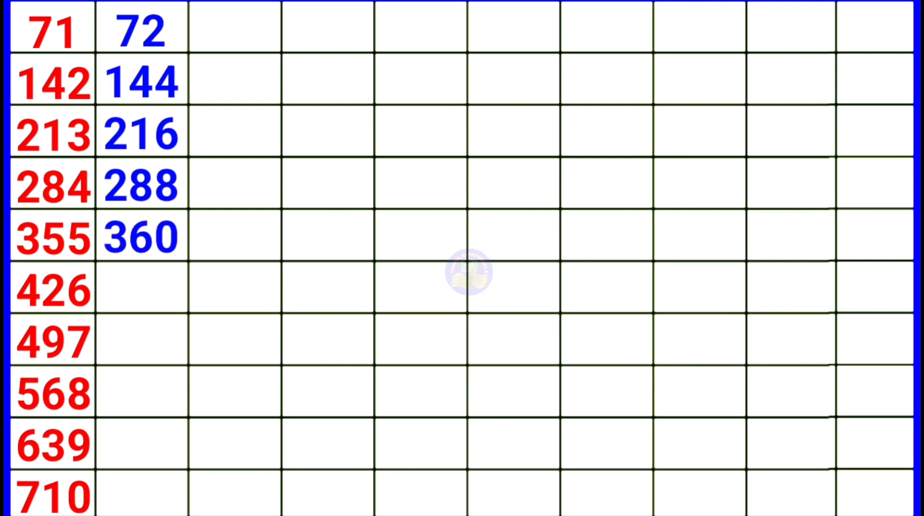
text(432)
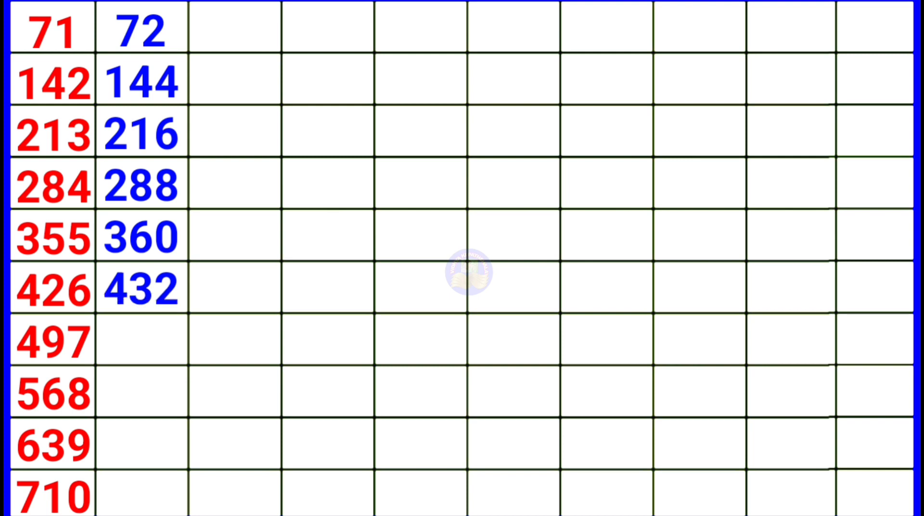
text(504)
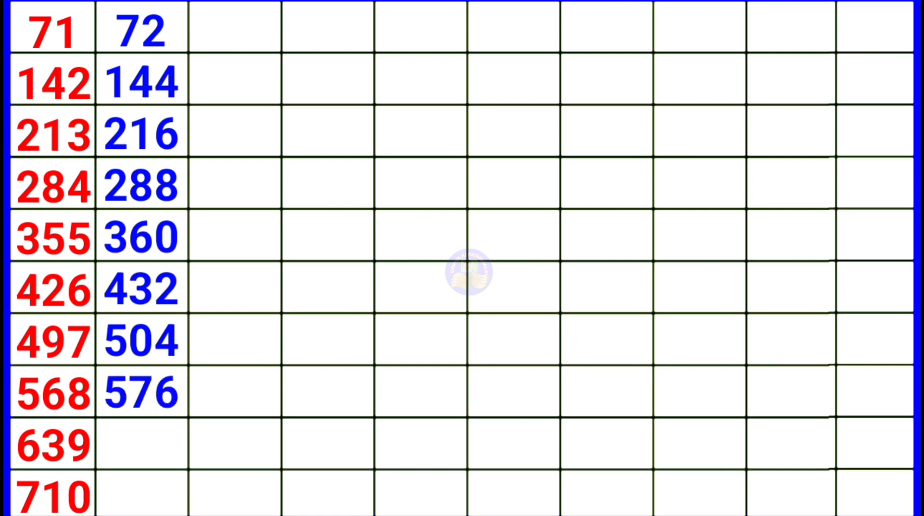
text(648)
text(720)
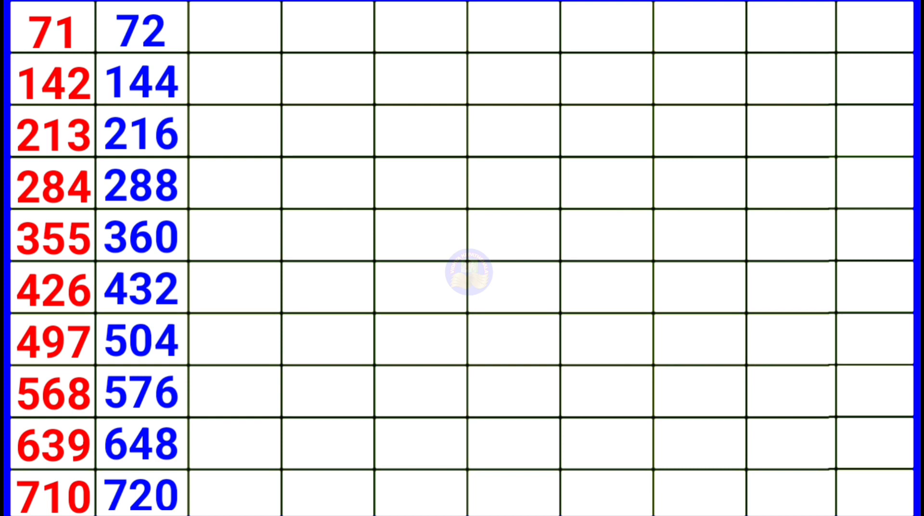
text(73)
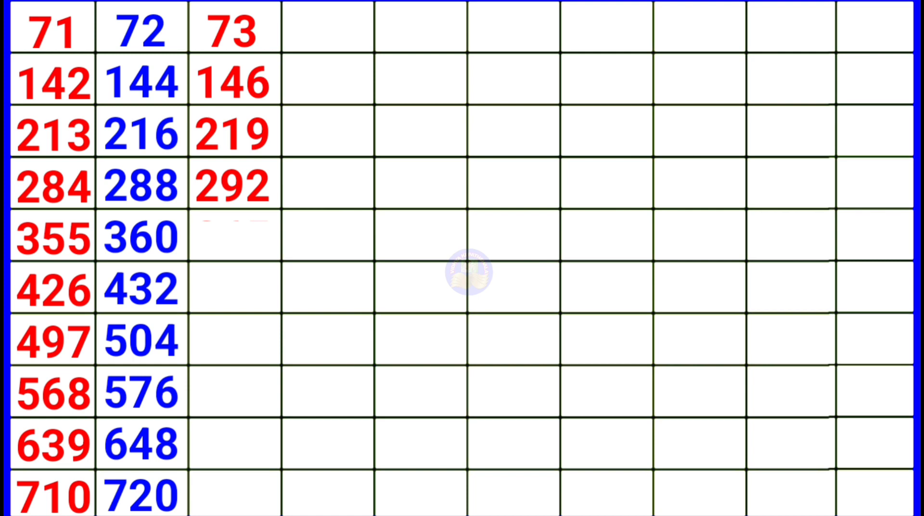
text(365)
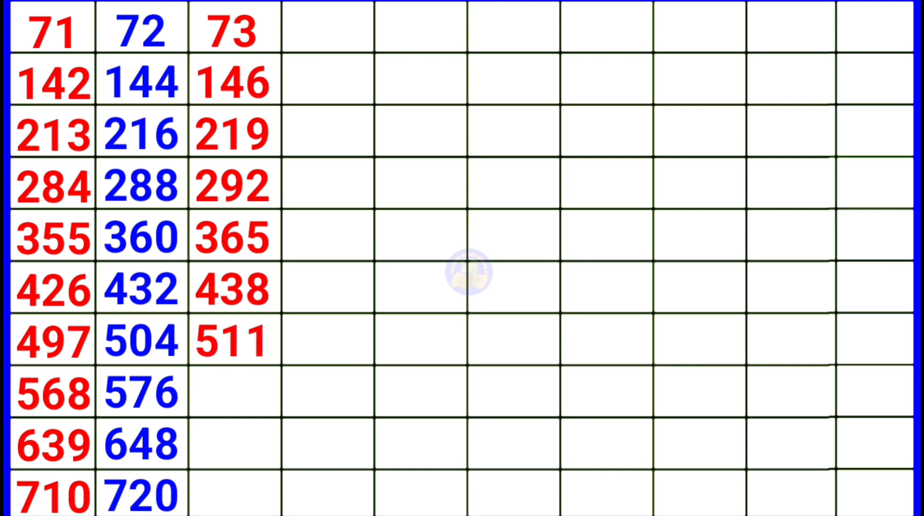
text(584)
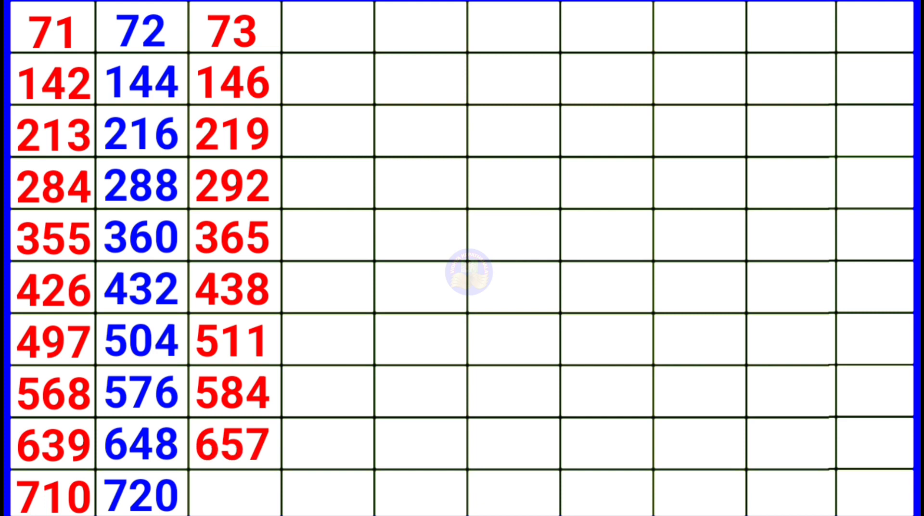
text(730)
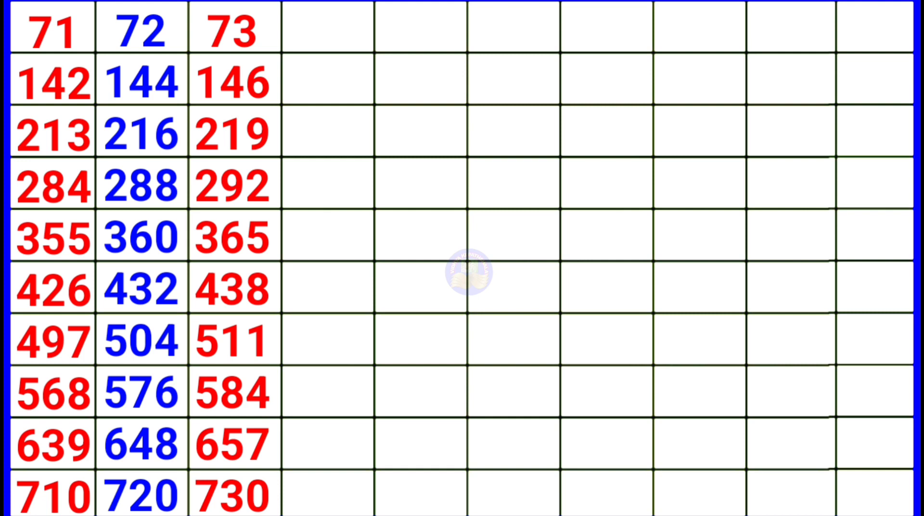
text(74)
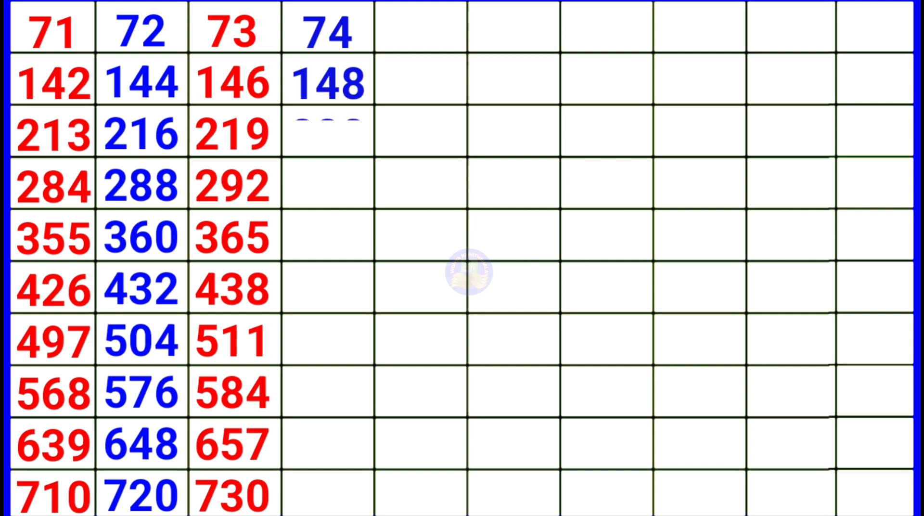
text(222)
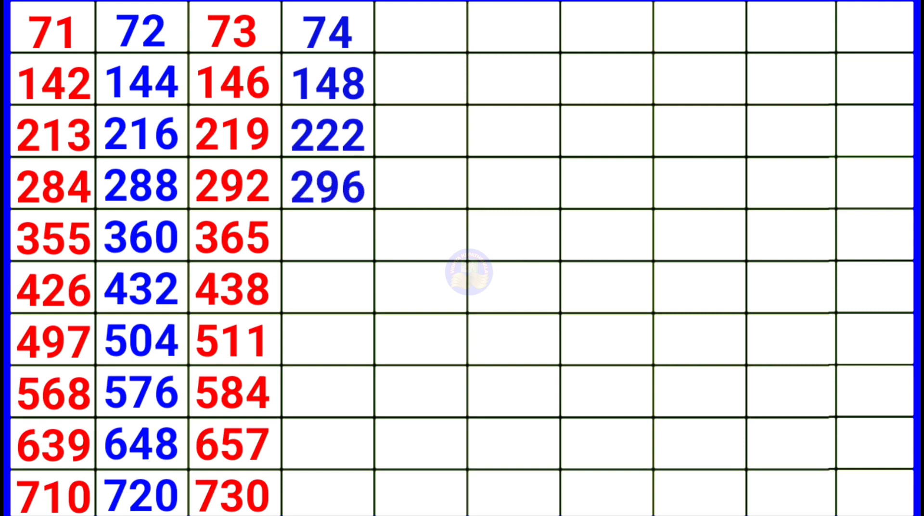
text(370)
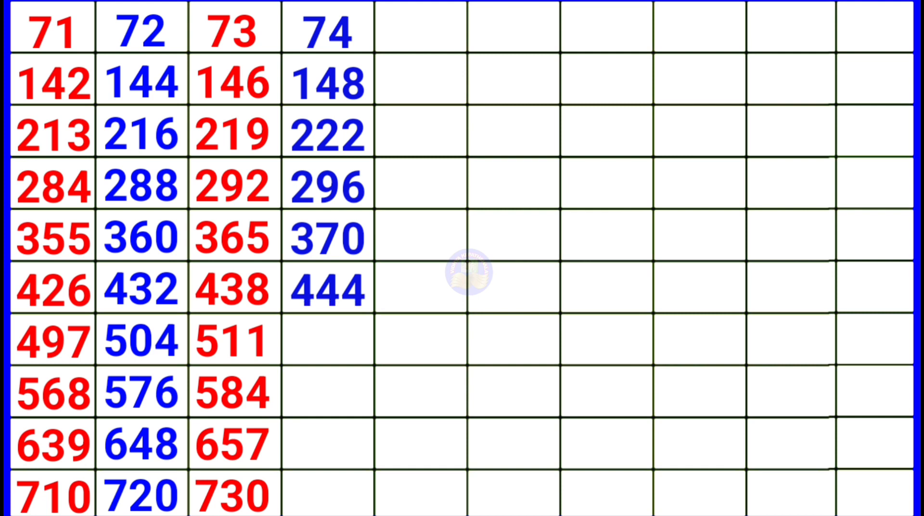
text(518)
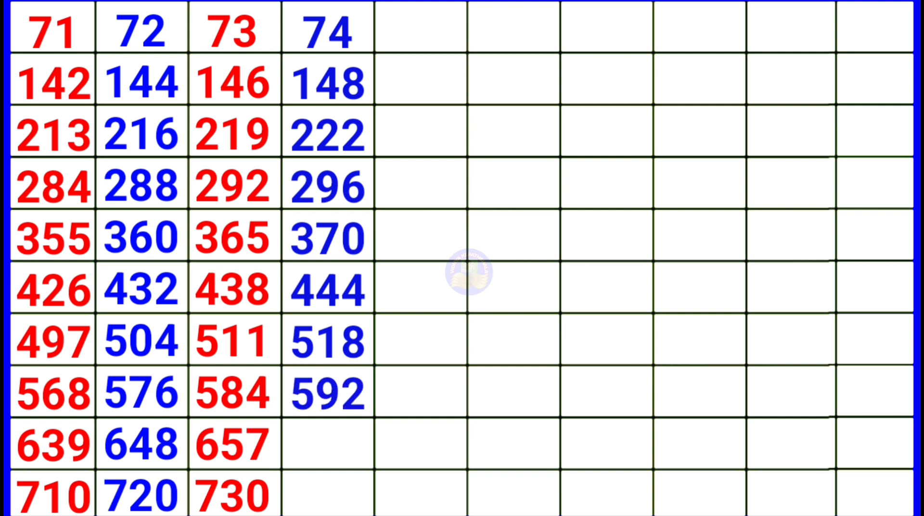
text(666)
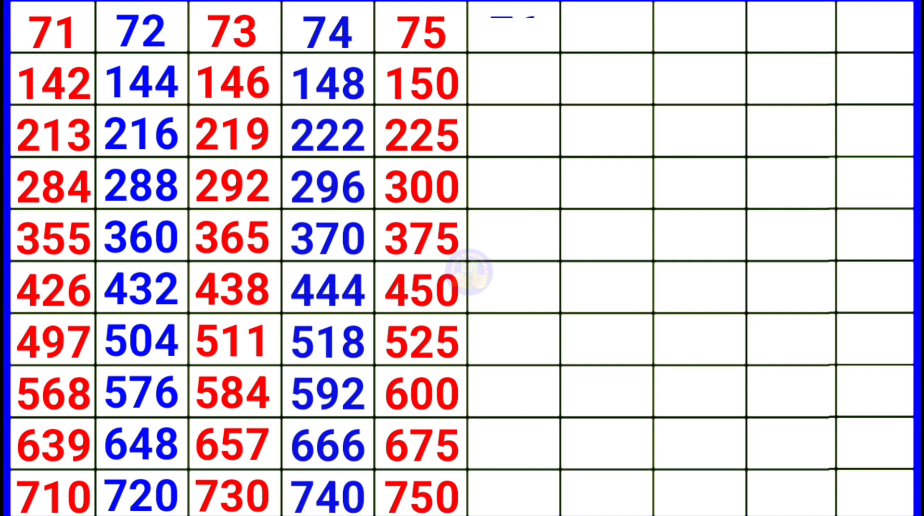
text(76)
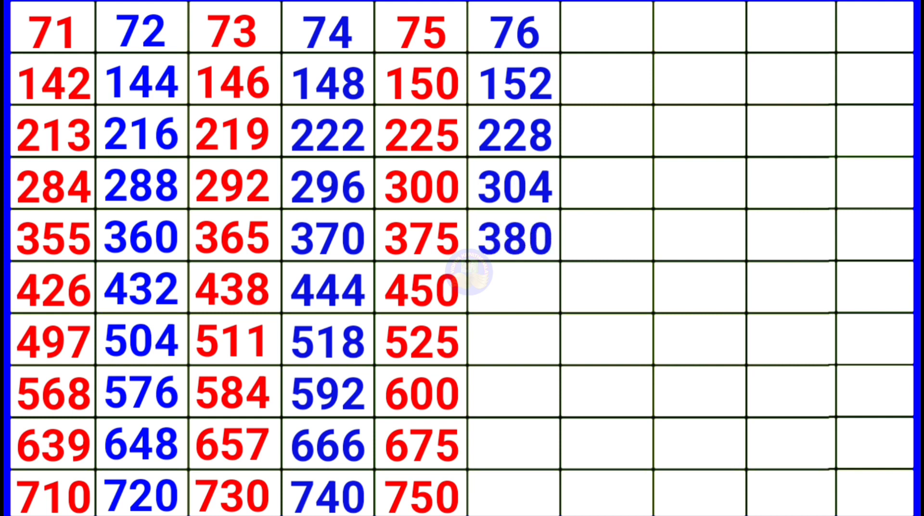
text(456)
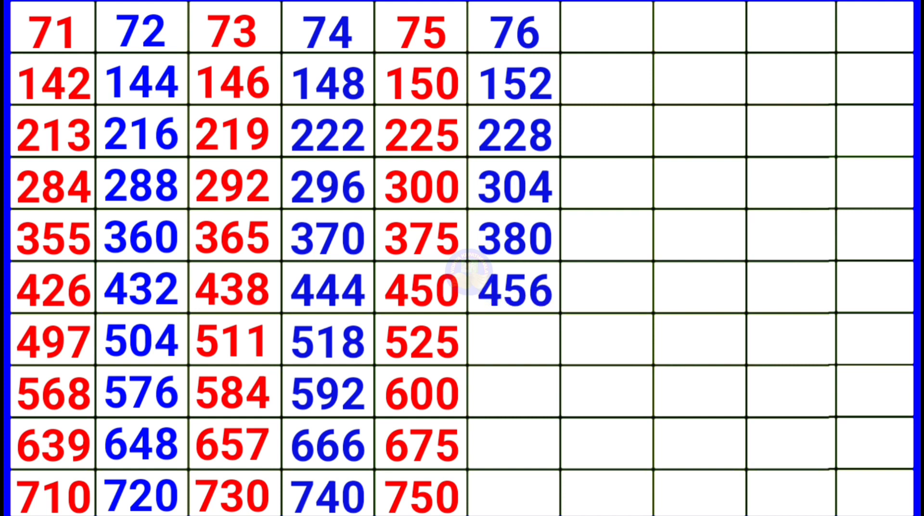
text(532)
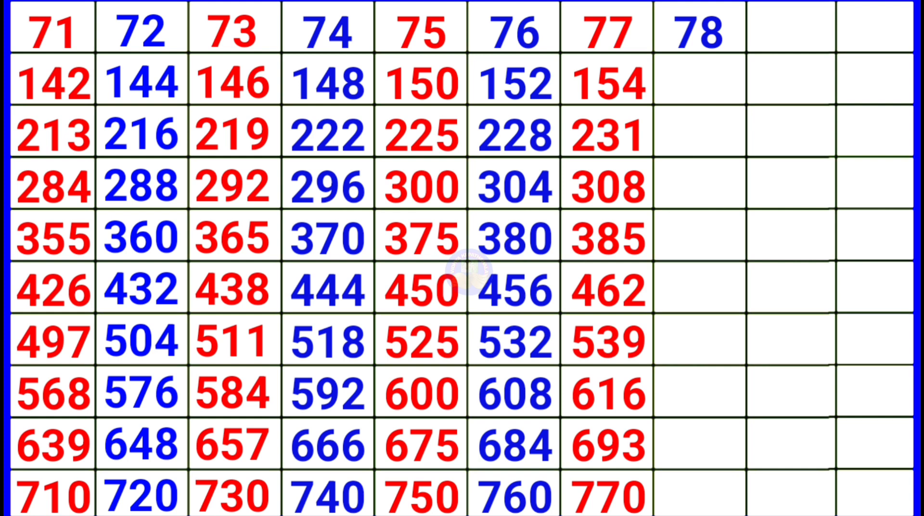
text(156)
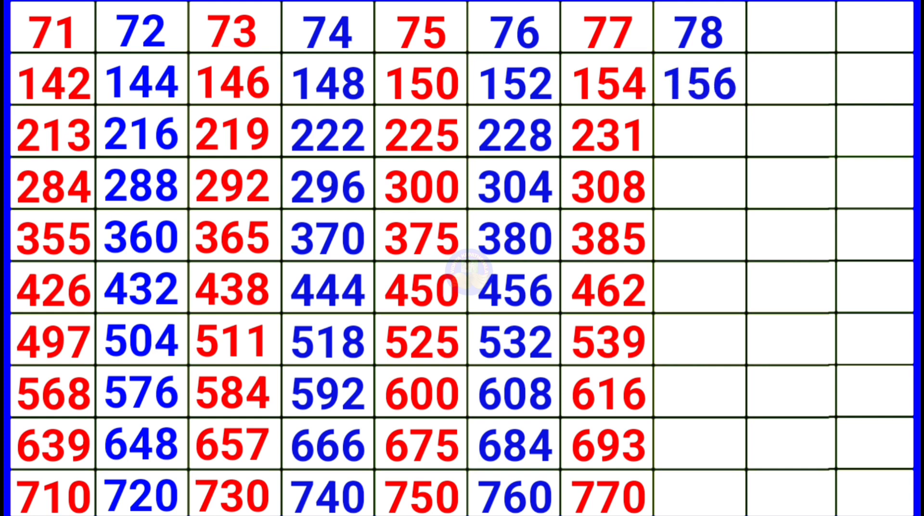
text(234)
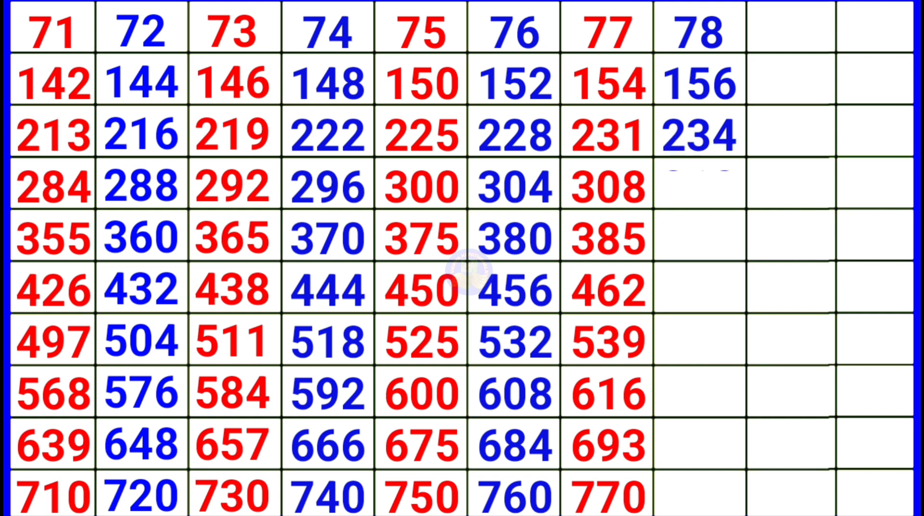
text(312)
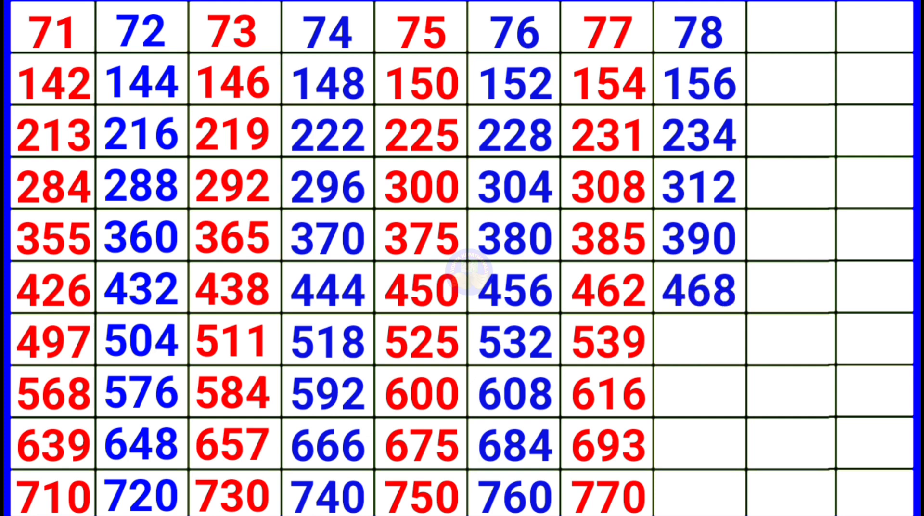
text(546)
text(780)
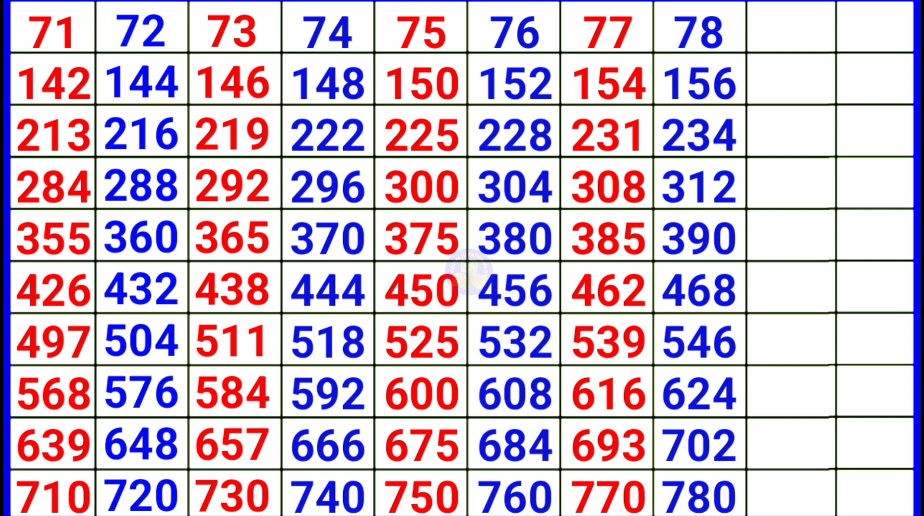
text(79)
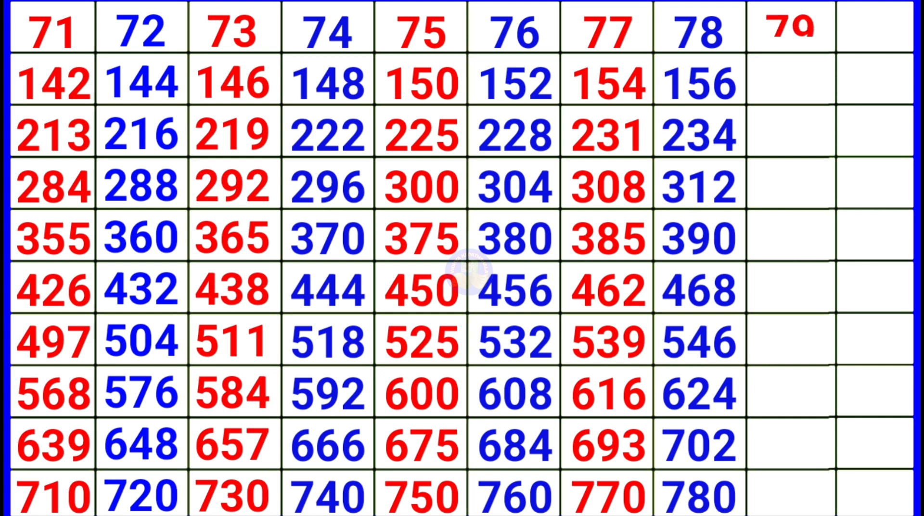